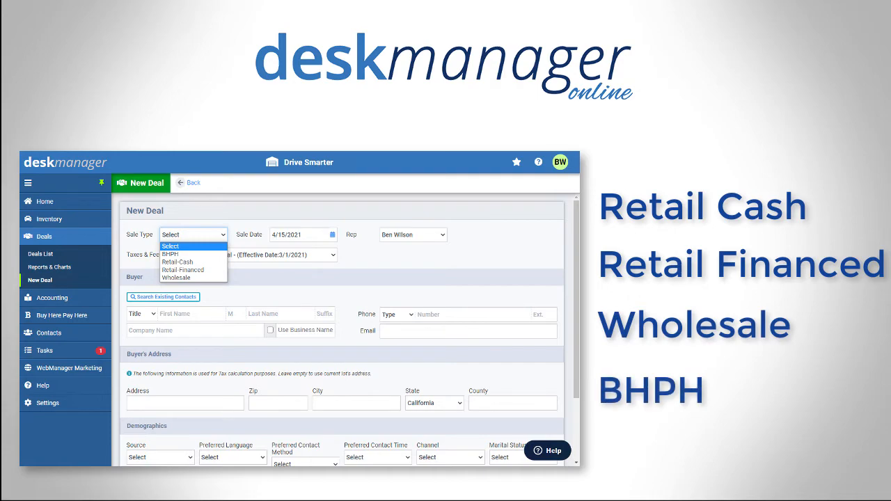
Step: Open the Sale Type dropdown showing BHPH, Retail-Cash, Retail Financed and Wholesale
{"action": "left_click", "coordinate": [183, 270]}
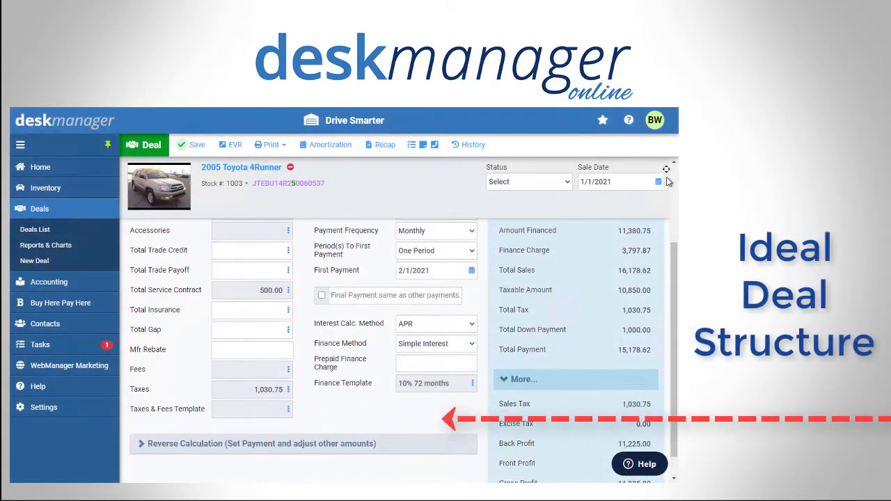
Step: Review the 4Runner deal structure, then open its company forms list
{"action": "scroll", "scroll_direction": "down", "scroll_amount": 3}
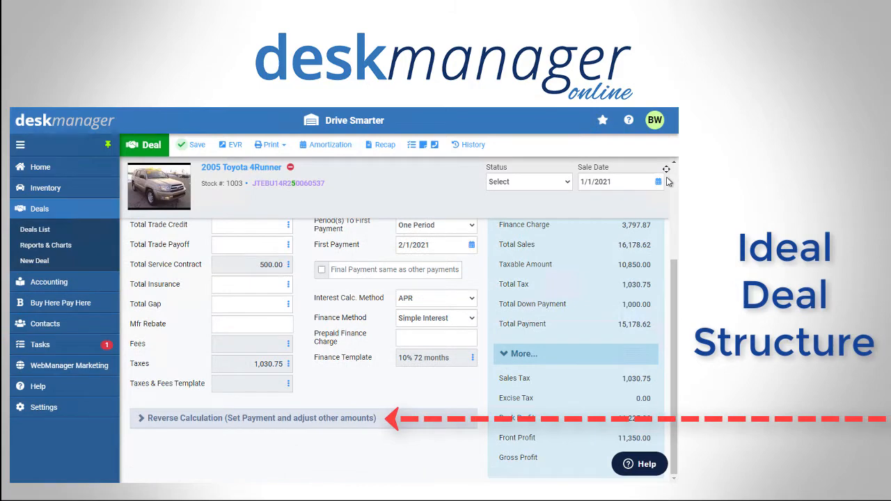
{"action": "left_click", "coordinate": [379, 144]}
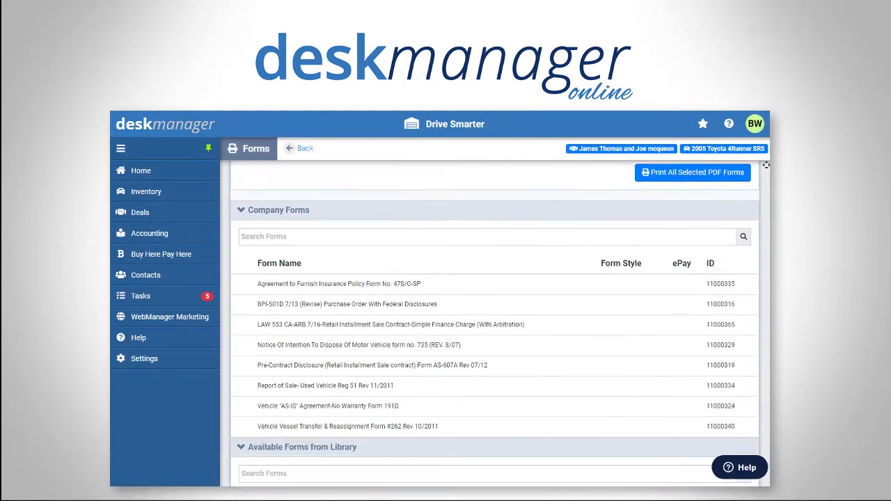
Step: Scroll the Available Forms library down to the LAW vehicle disclosure and contract forms
{"action": "scroll", "scroll_direction": "down", "scroll_amount": 3}
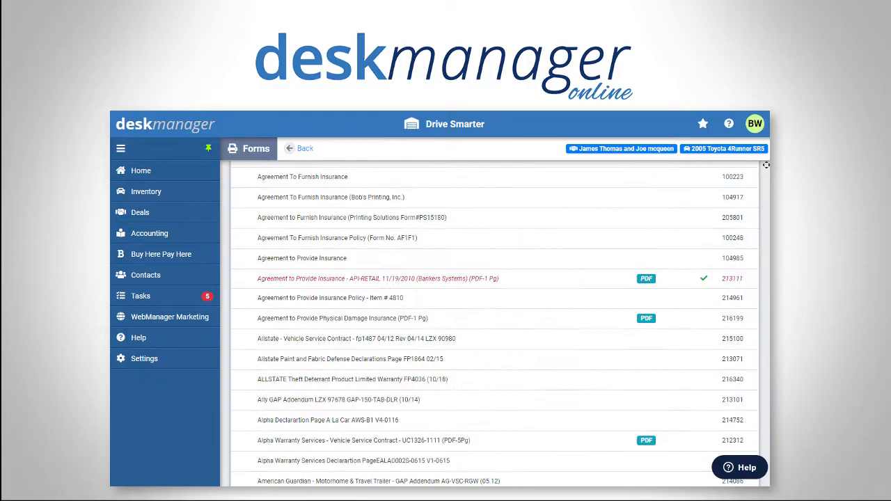
{"action": "scroll", "scroll_direction": "down", "scroll_amount": 3}
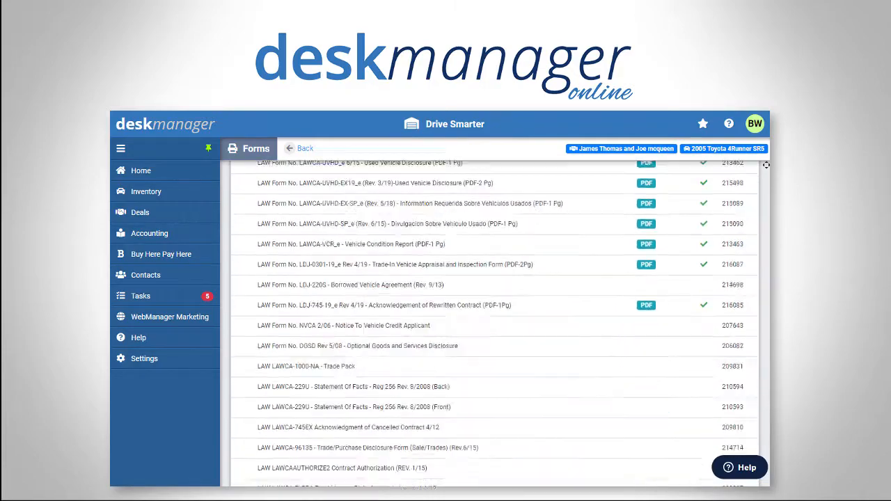
{"action": "scroll", "scroll_direction": "down", "scroll_amount": 3}
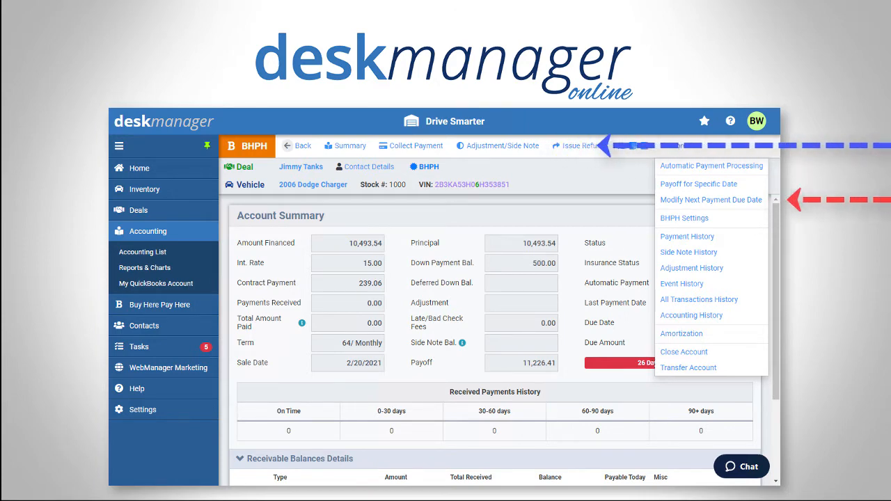
Step: Open the Accounting List showing all 17 deals with amounts due and status
{"action": "left_click", "coordinate": [149, 231]}
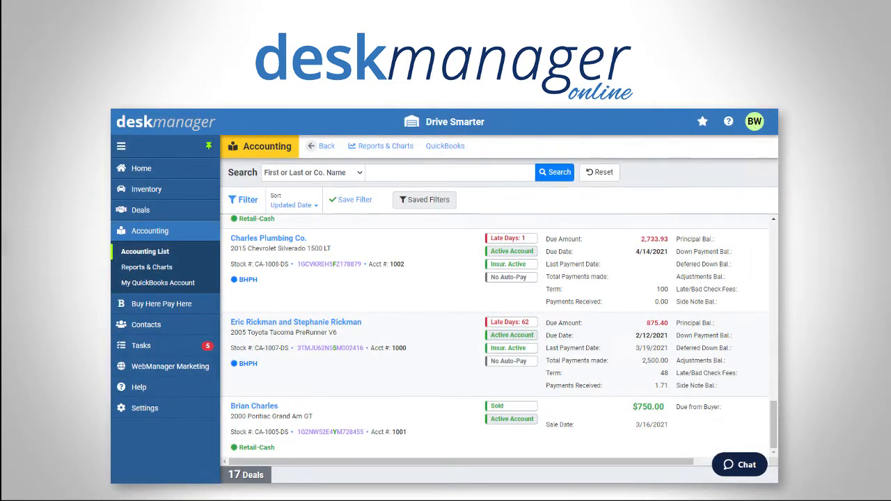